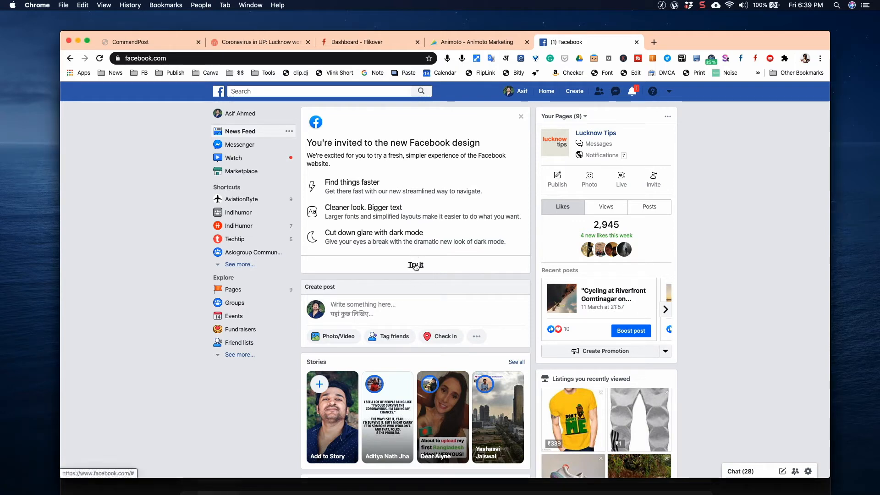
Accept the new Facebook design invitation, continue the welcome steps and start with the Light look.
click(415, 264)
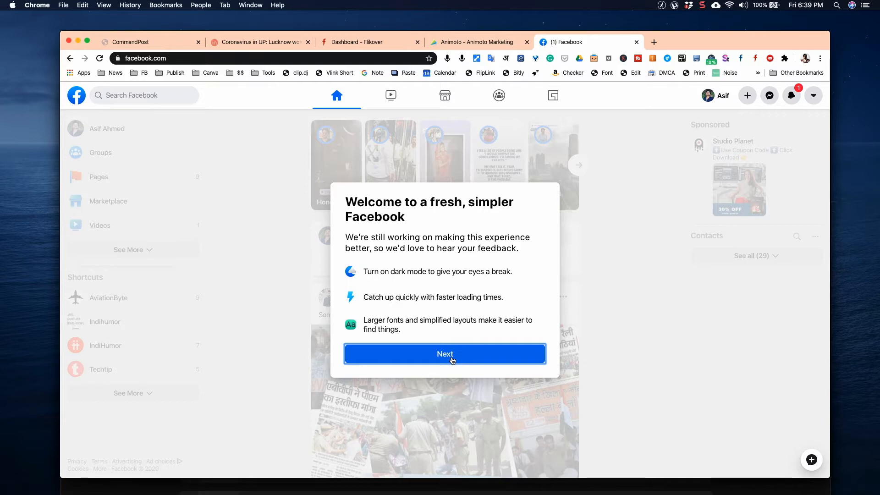
click(444, 354)
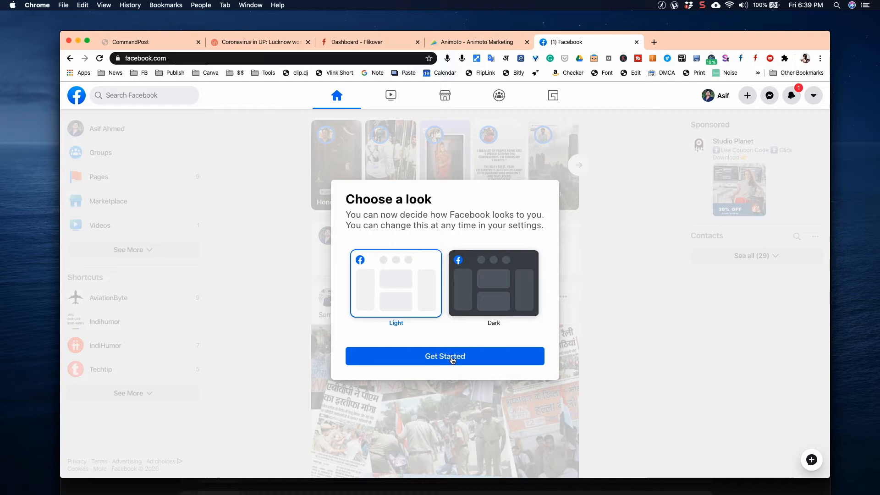
click(444, 355)
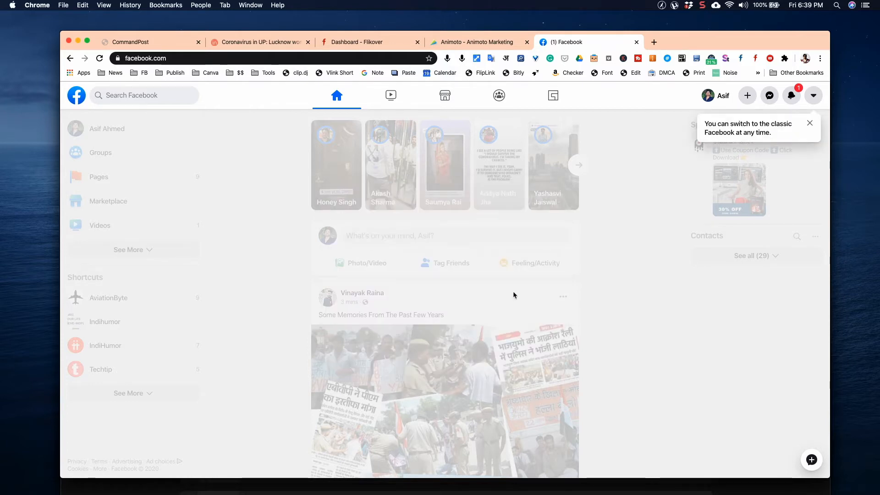
mouse_move(642, 203)
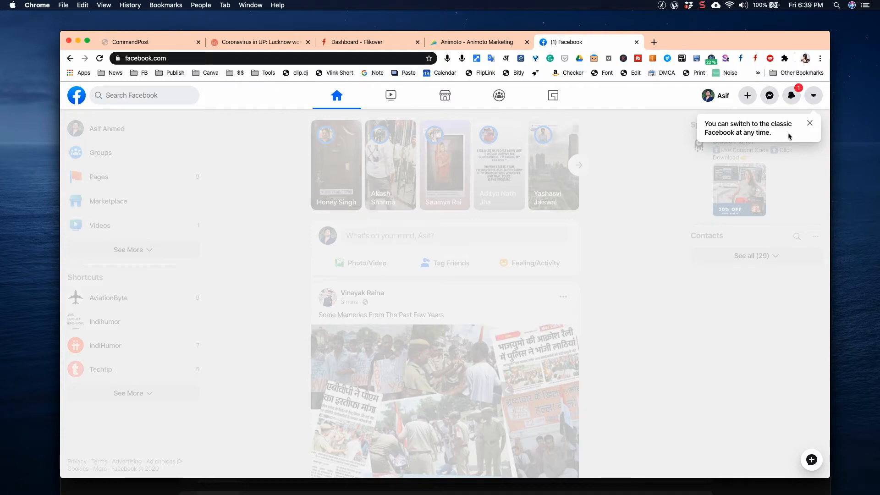
Dismiss the switch-to-classic tip and scroll through the redesigned news feed.
click(809, 122)
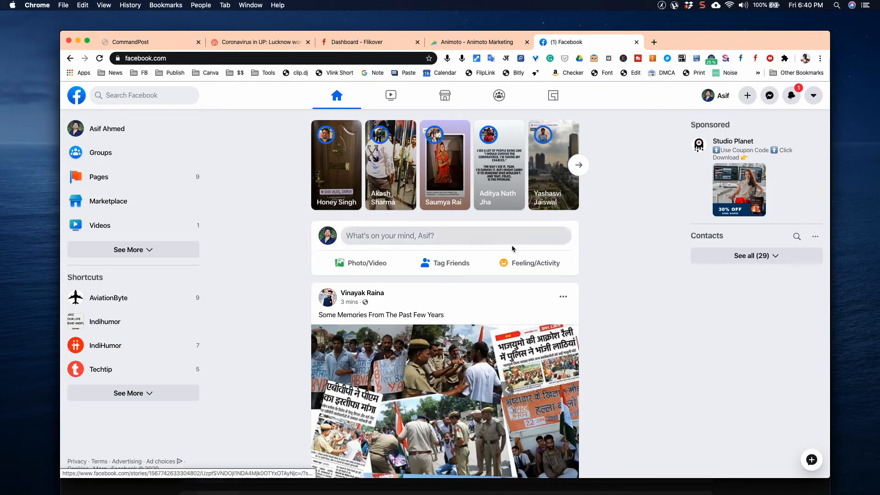
scroll(down, 3)
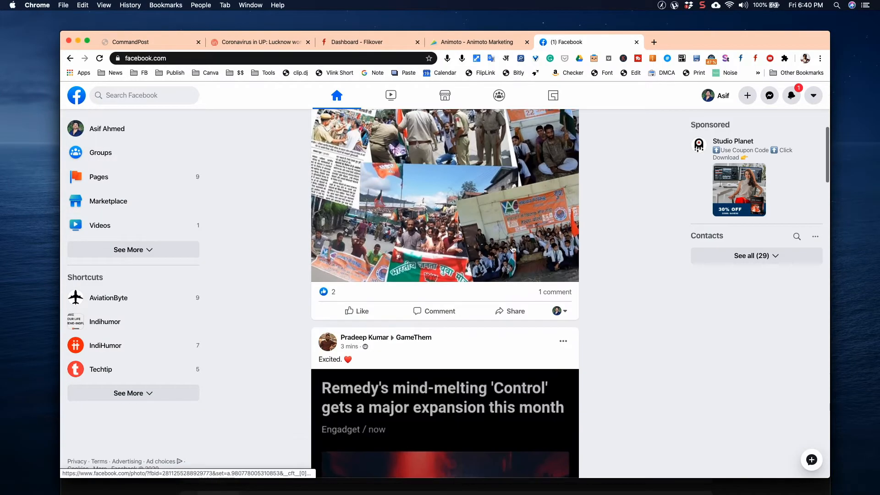
scroll(down, 3)
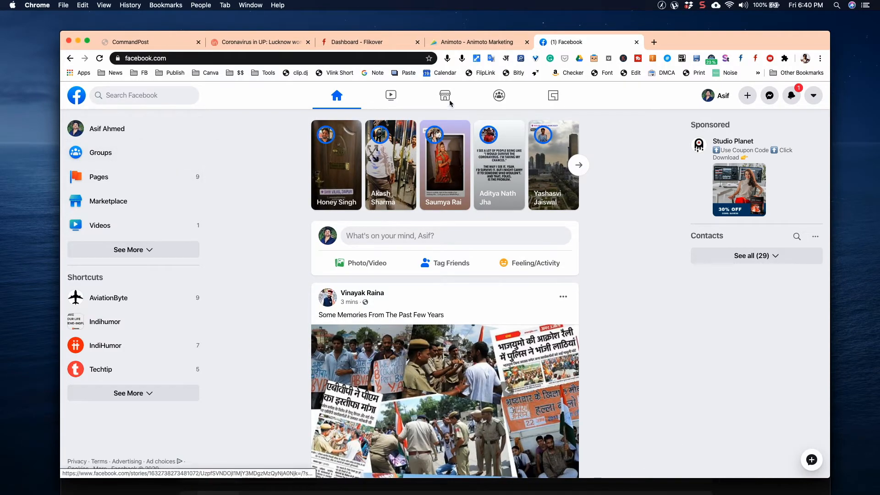
click(390, 95)
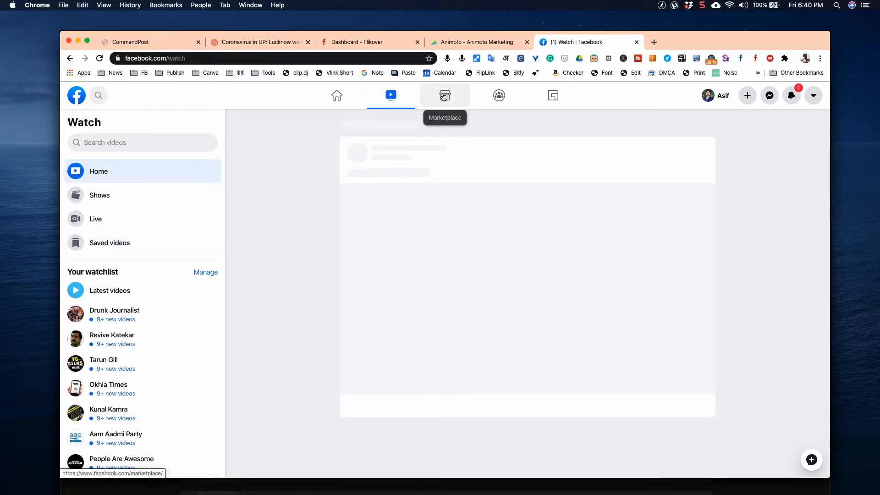
click(445, 95)
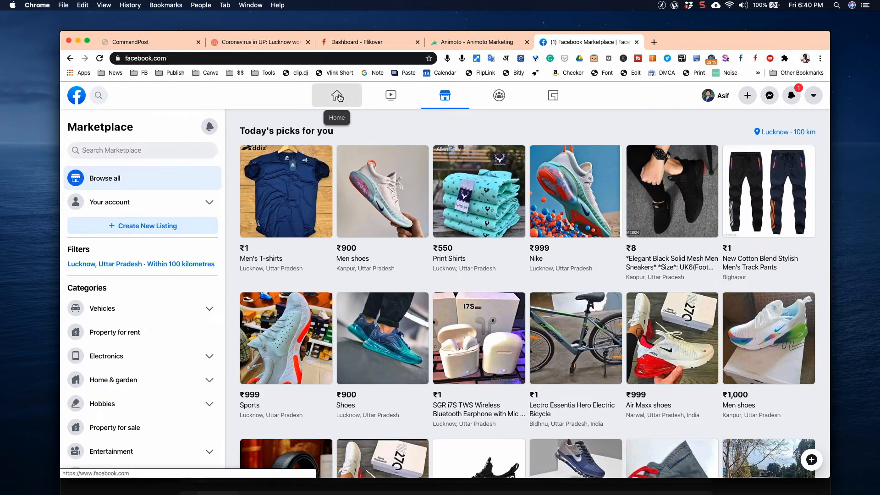
click(391, 94)
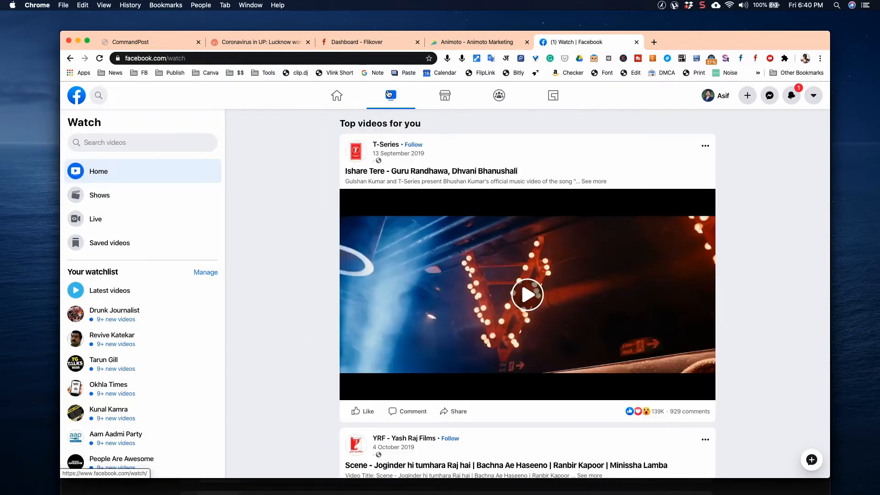
click(498, 94)
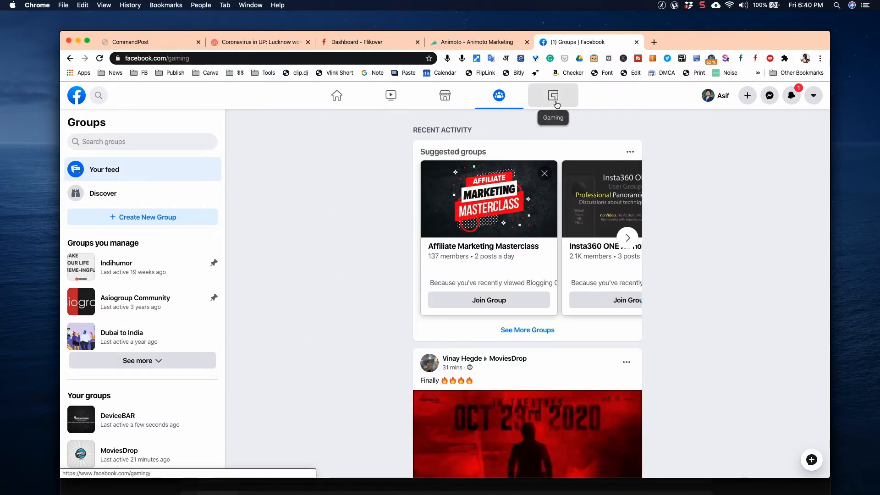
click(553, 95)
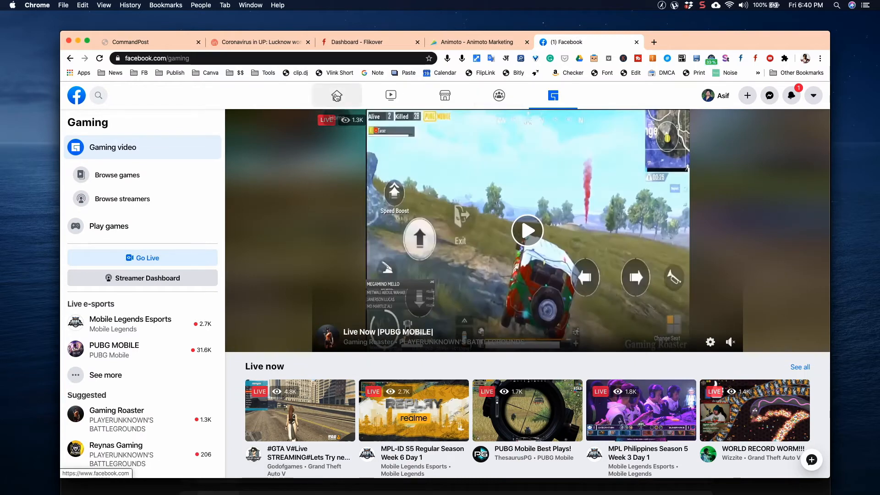
click(336, 95)
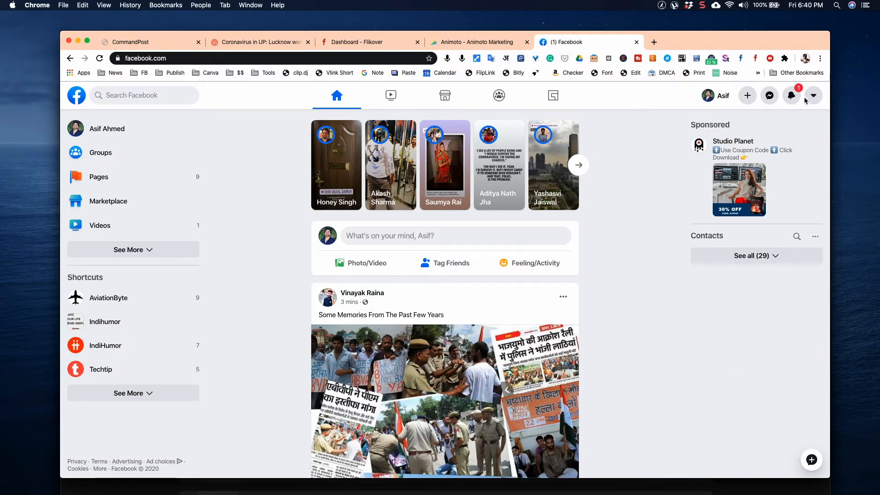
Turn on Dark mode from the account menu and expand See More under sidebar Shortcuts.
click(812, 95)
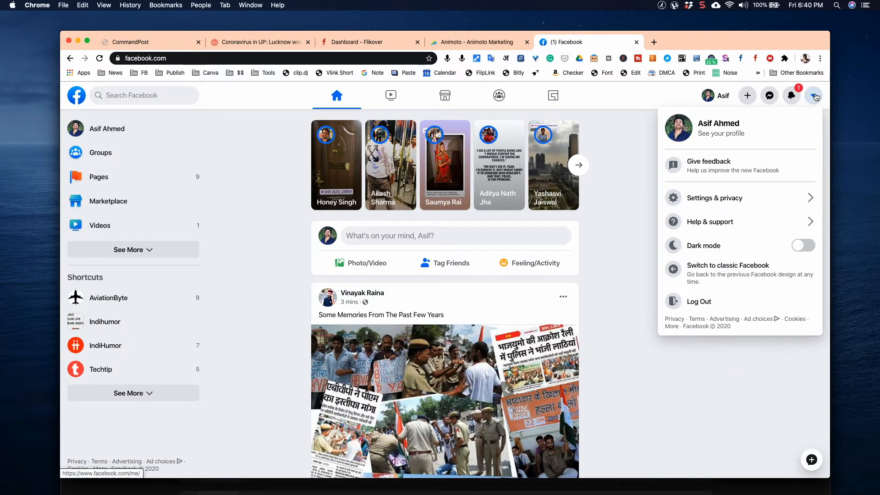
mouse_move(799, 245)
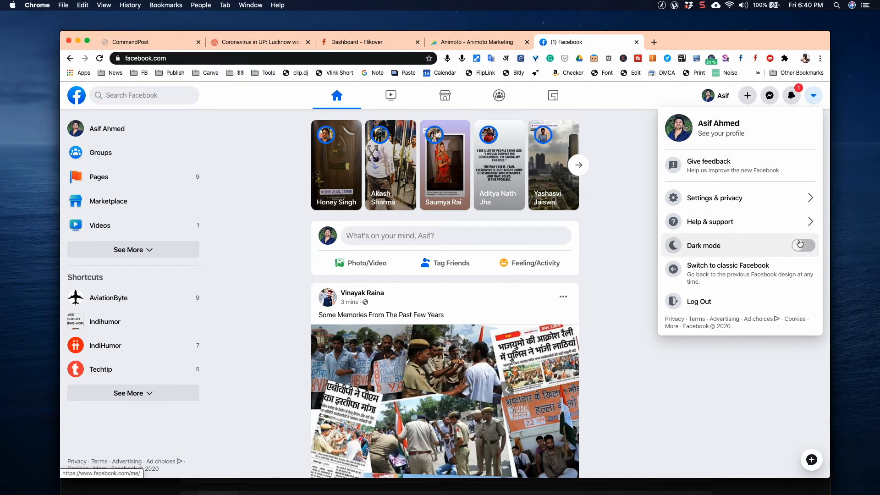
click(801, 245)
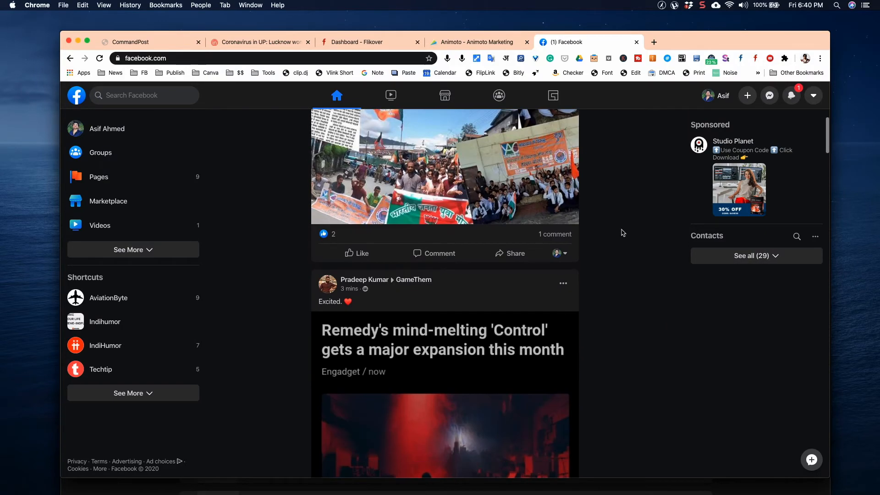
scroll(up, 3)
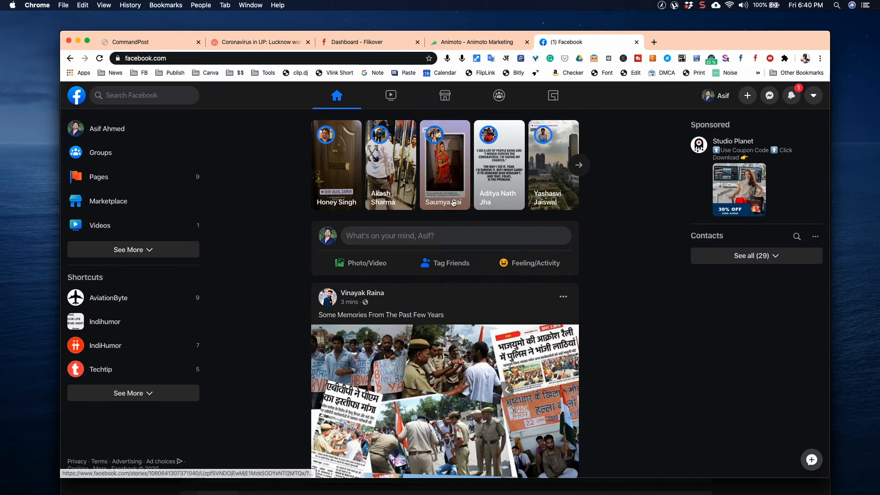
click(132, 393)
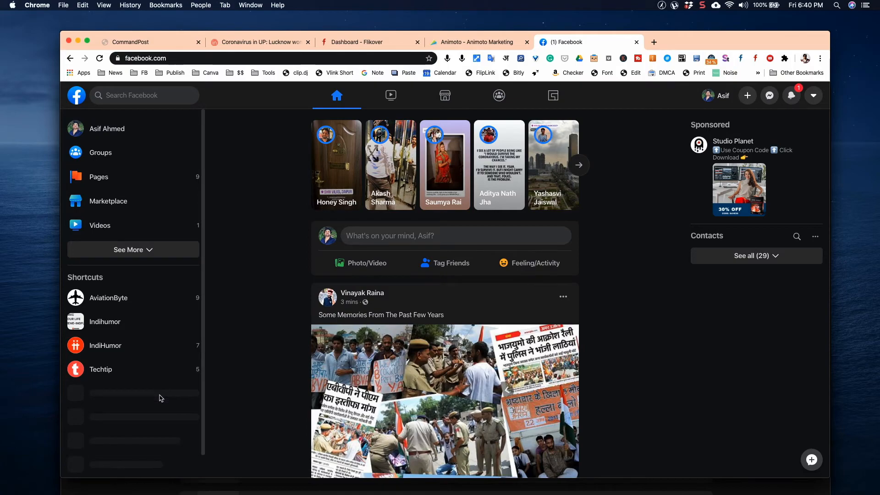
scroll(down, 3)
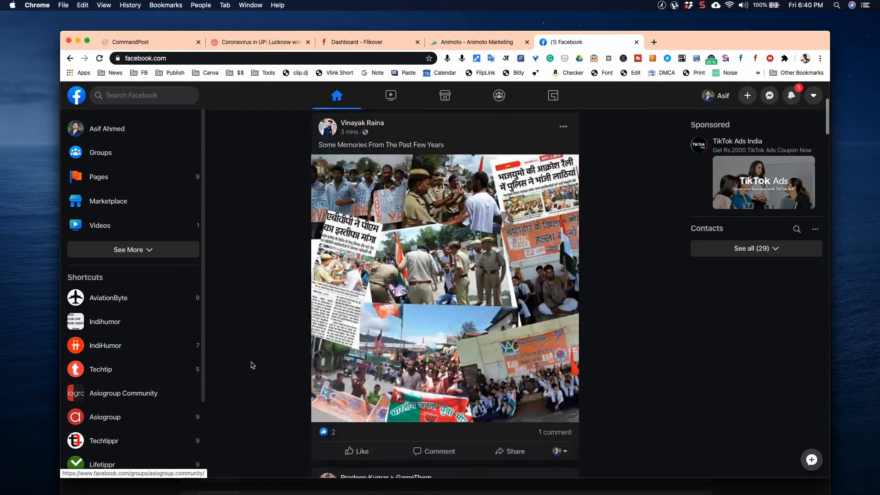
scroll(up, 3)
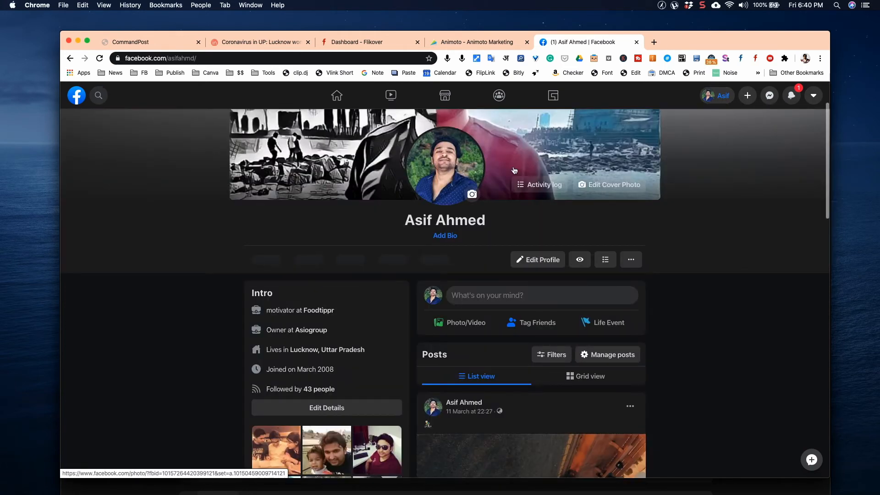
scroll(up, 3)
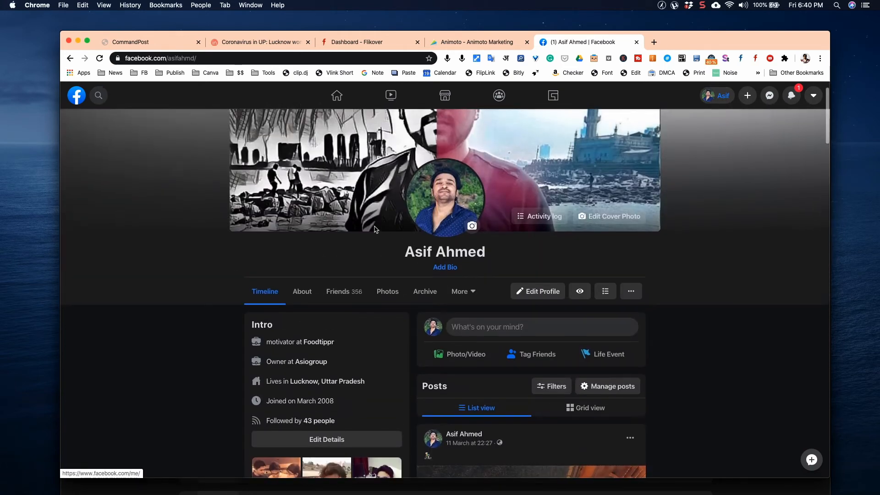
scroll(down, 3)
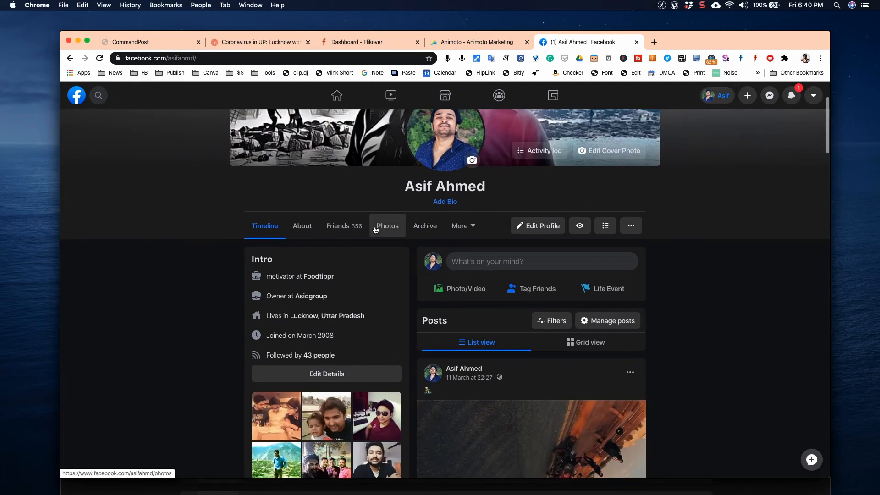
scroll(down, 3)
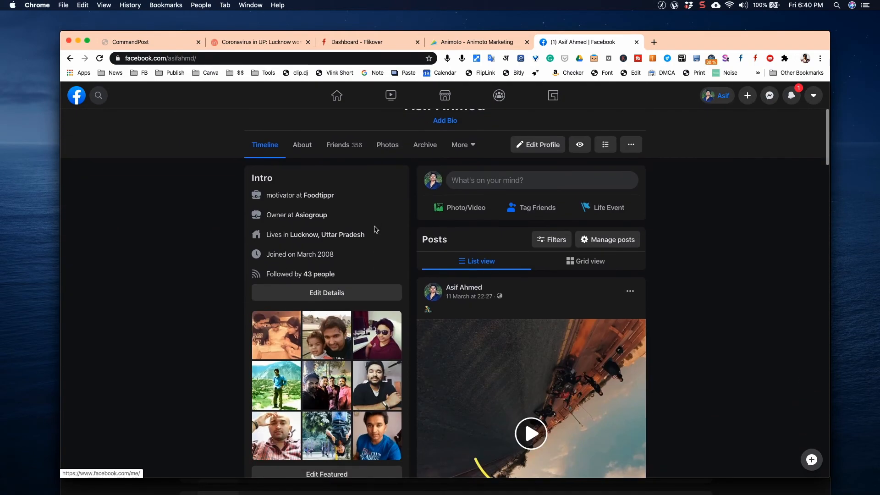
scroll(down, 3)
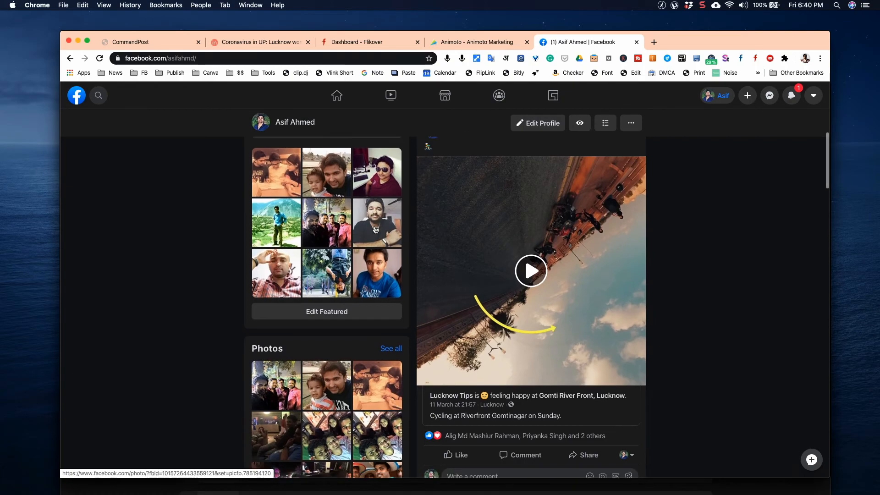
scroll(down, 3)
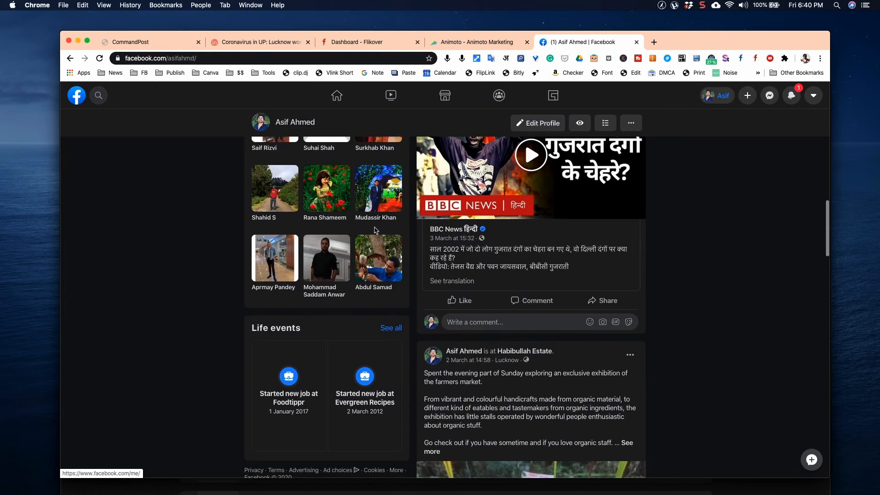
scroll(up, 3)
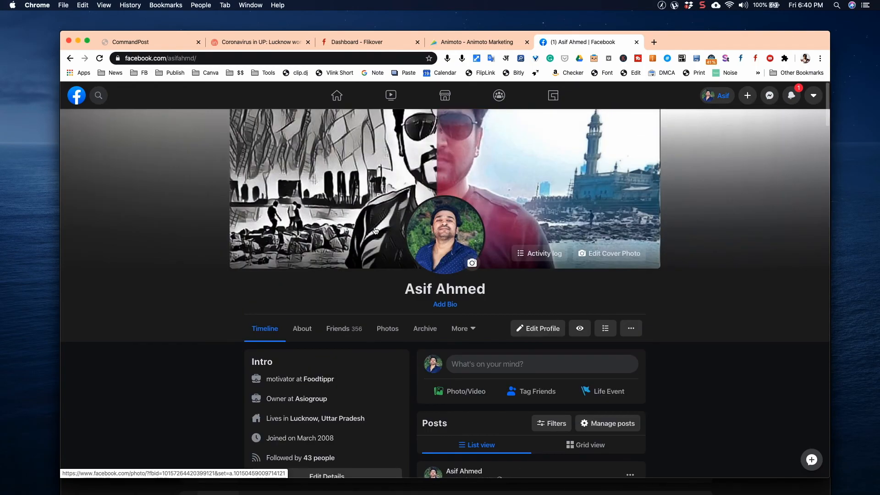
scroll(down, 3)
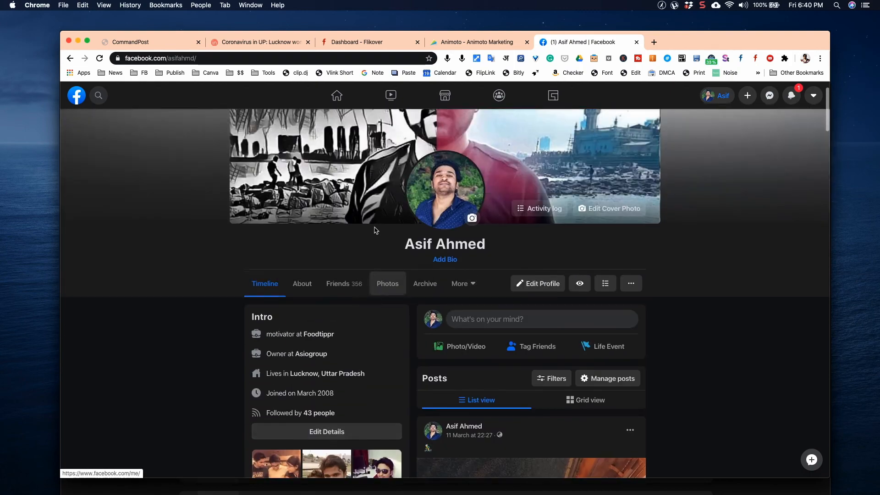
click(336, 95)
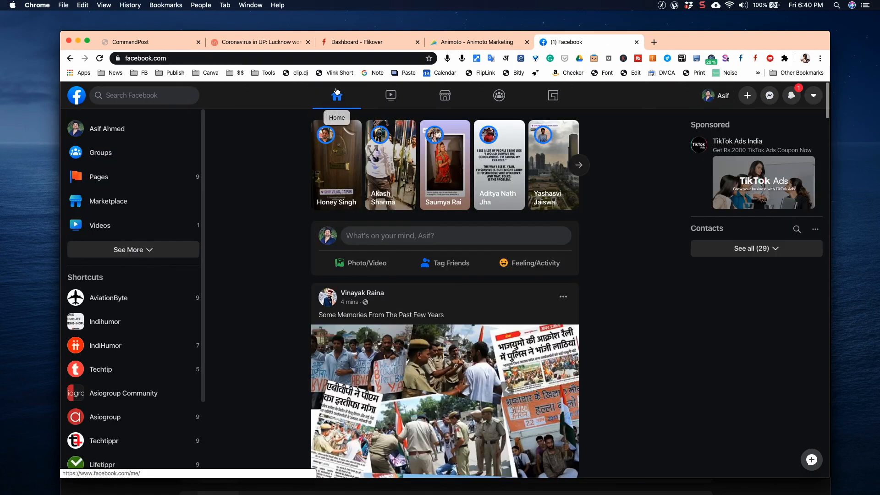